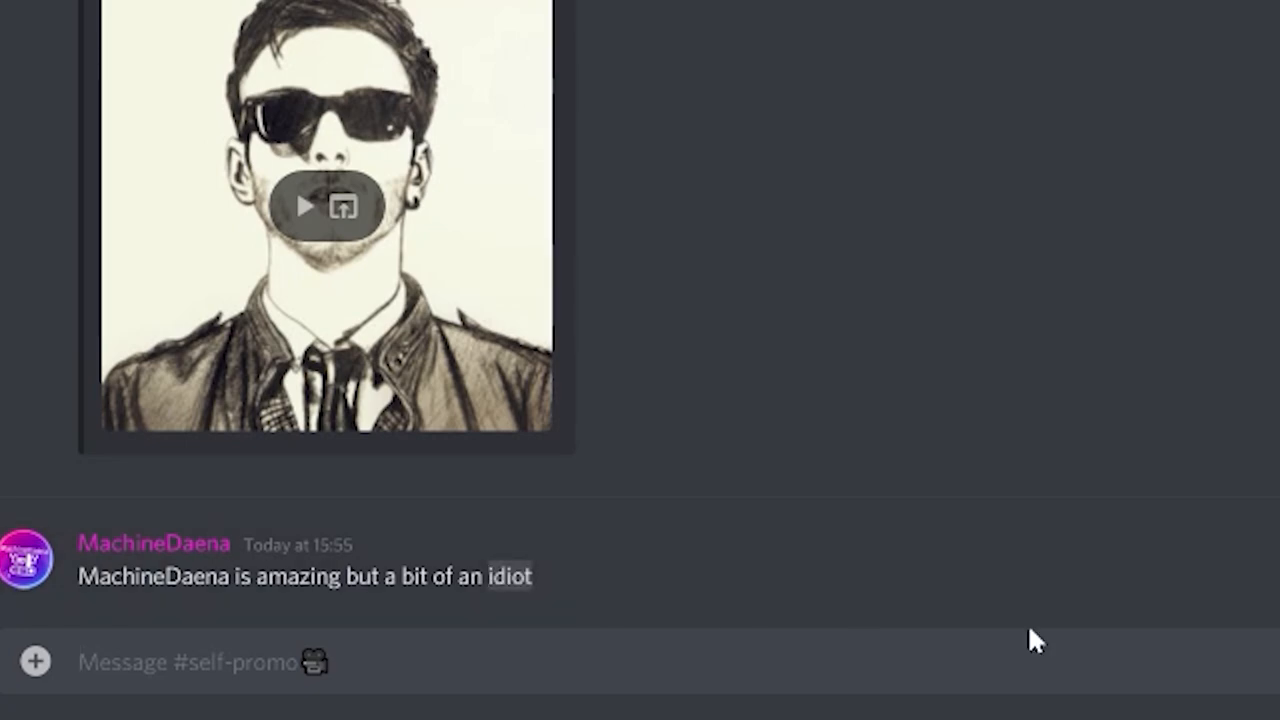
text(Here is an example of a full sentence censored!)
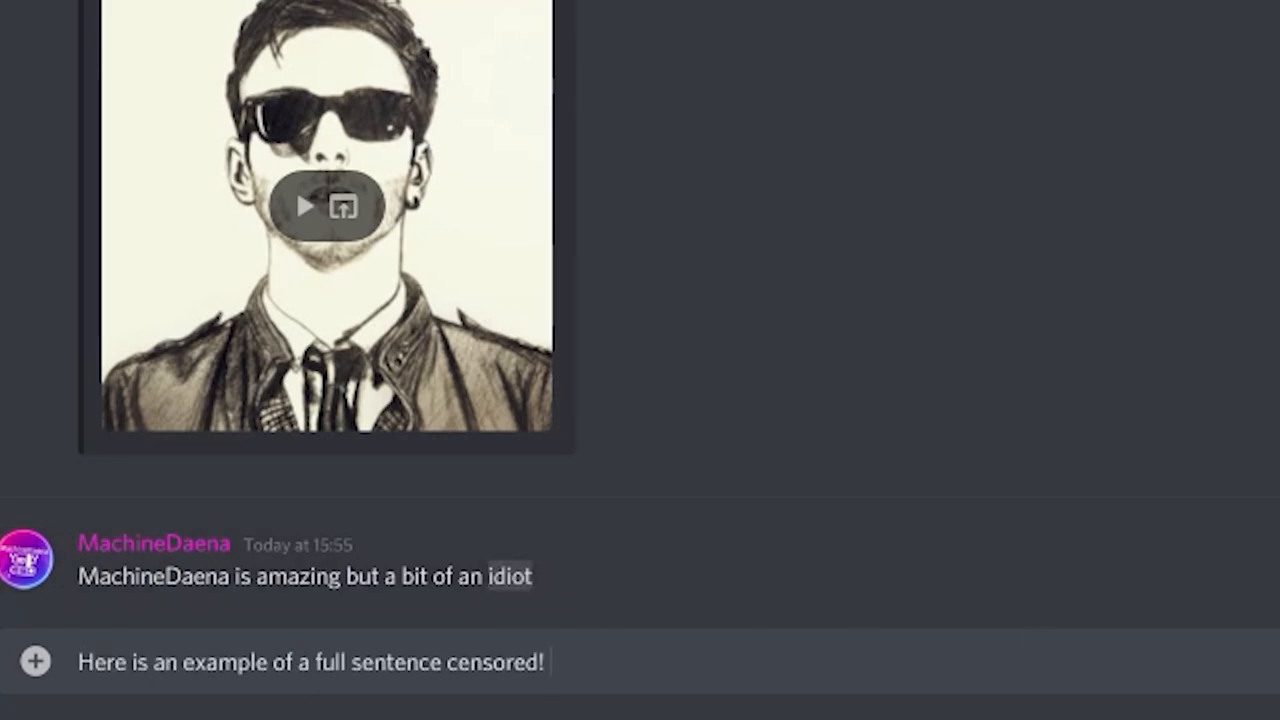